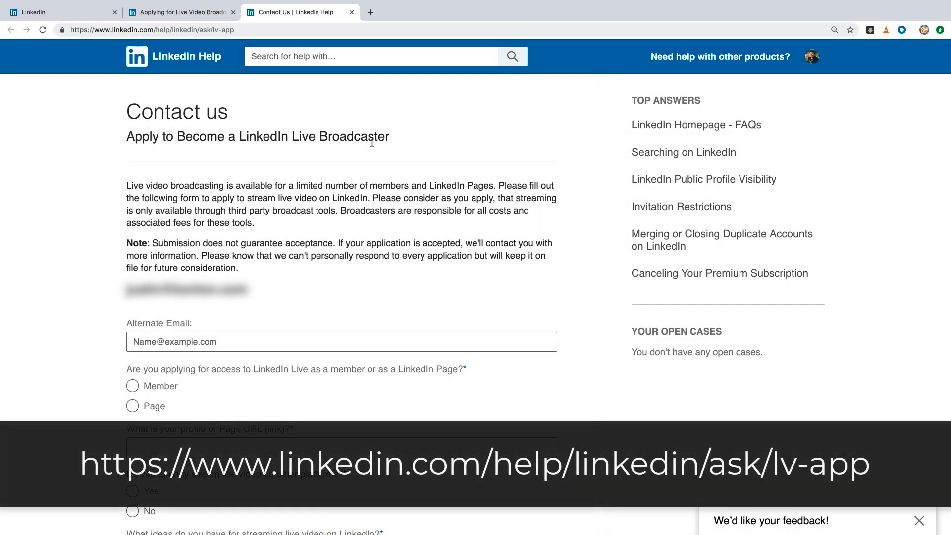
Go to the Transcoders list via the Advanced menu
click(57, 12)
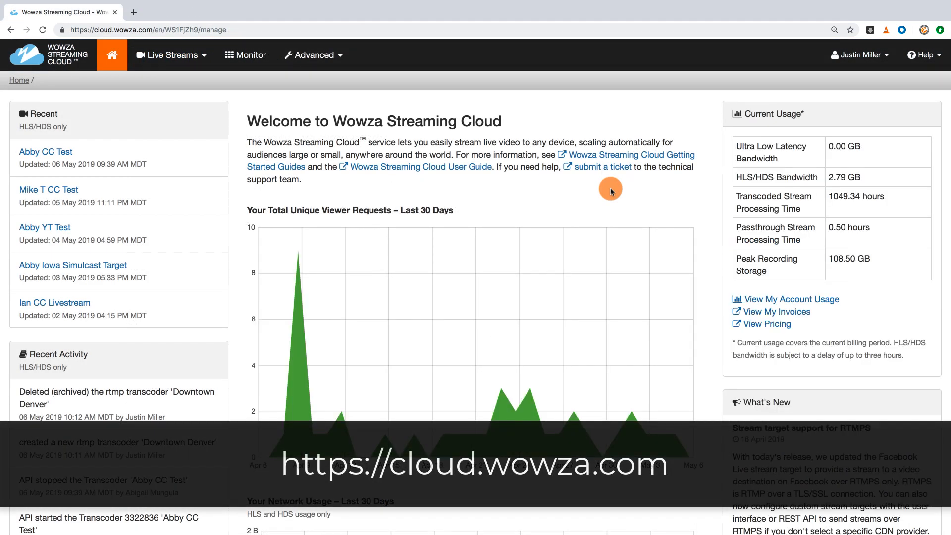
click(312, 54)
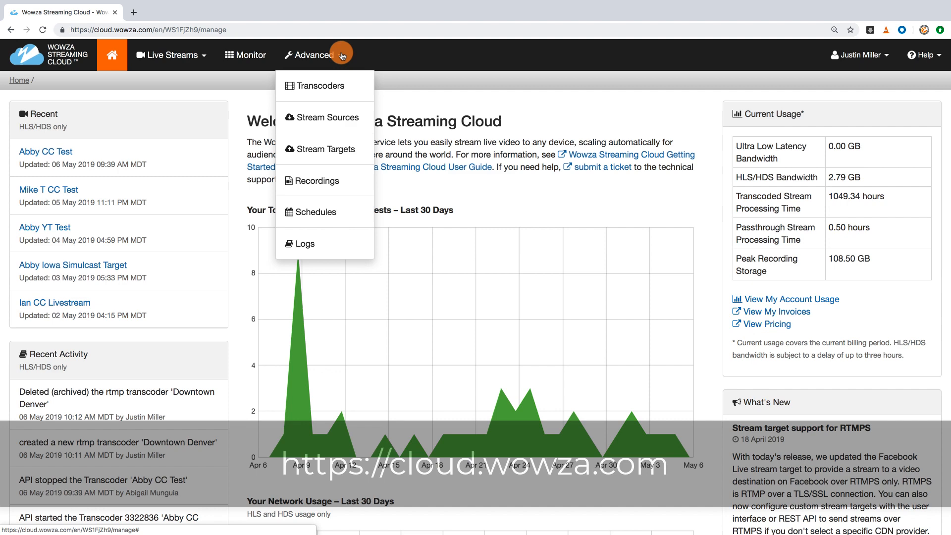
click(318, 86)
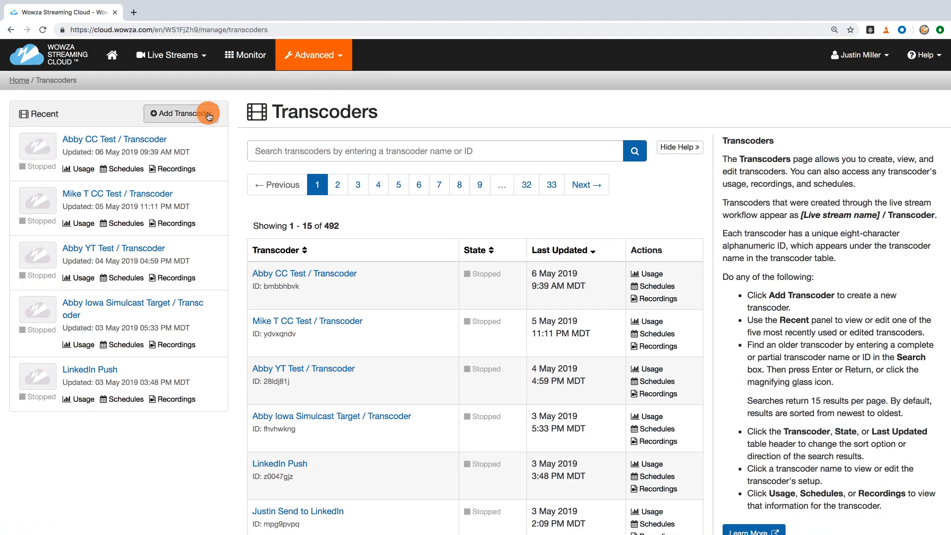
Add a transcoder named 'Downtown Denver' with Pay as you go billing and default settings
click(180, 113)
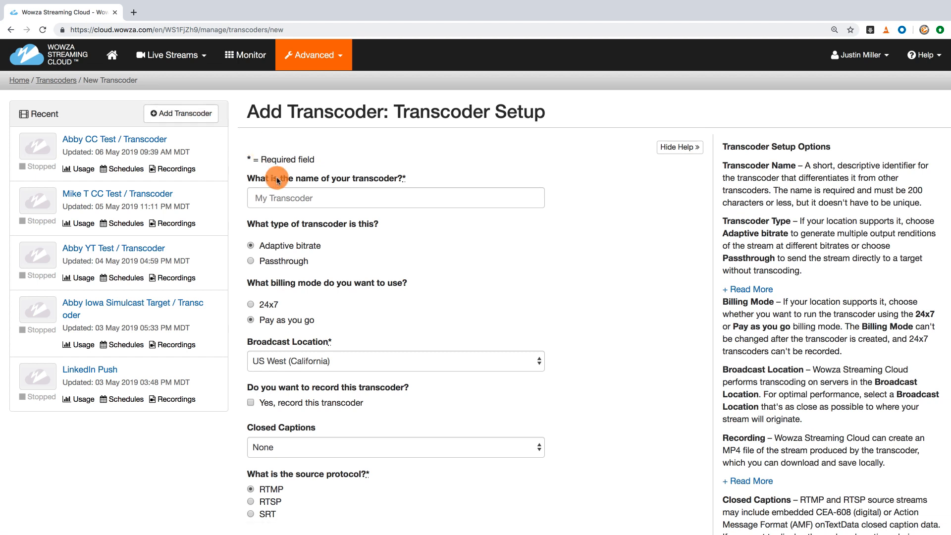
text(Downtown Denver)
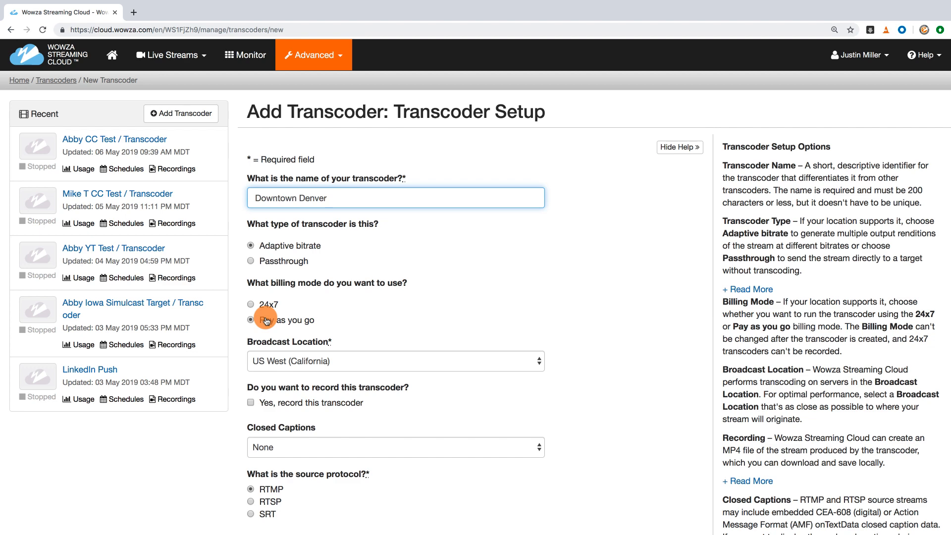
click(251, 320)
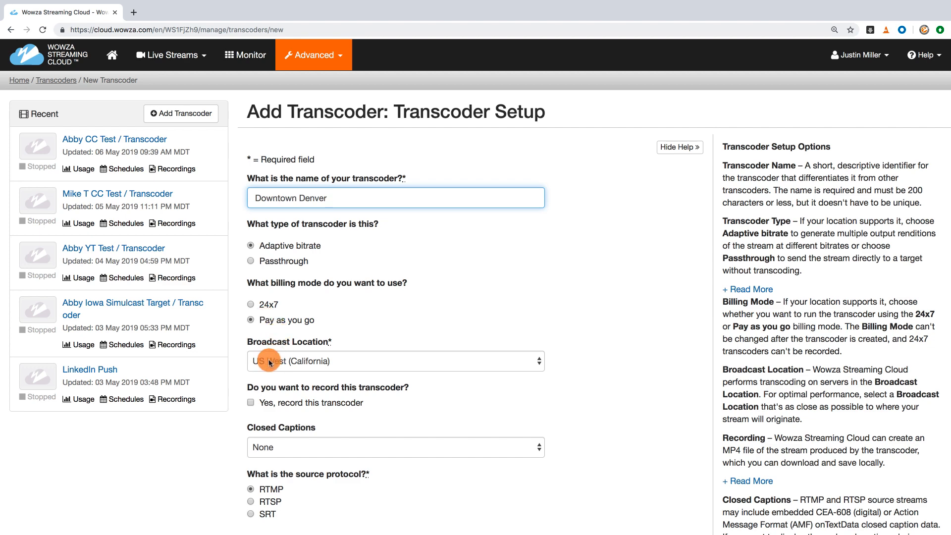
scroll(down, 3)
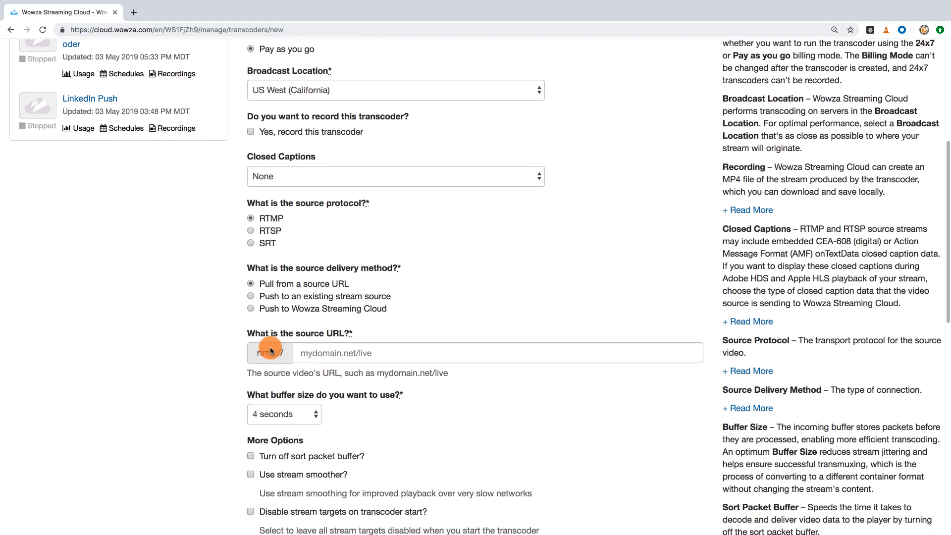
click(251, 308)
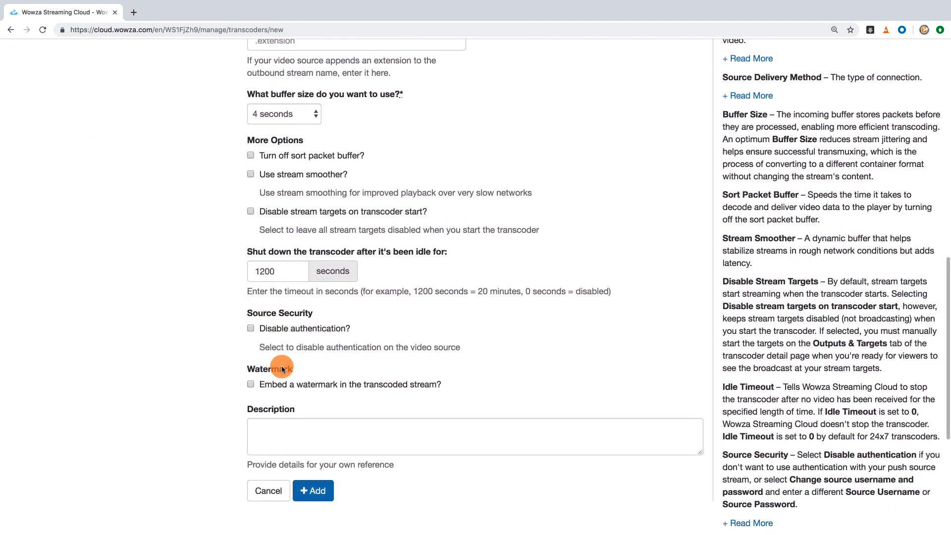
click(313, 491)
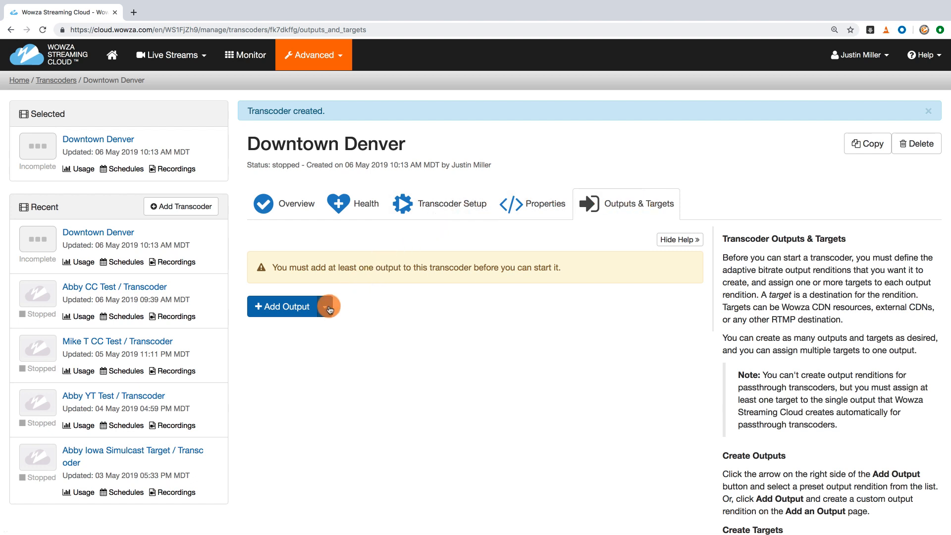
Add the preset output Video+Audio=4000+128, high, 1920 x 1080
click(329, 306)
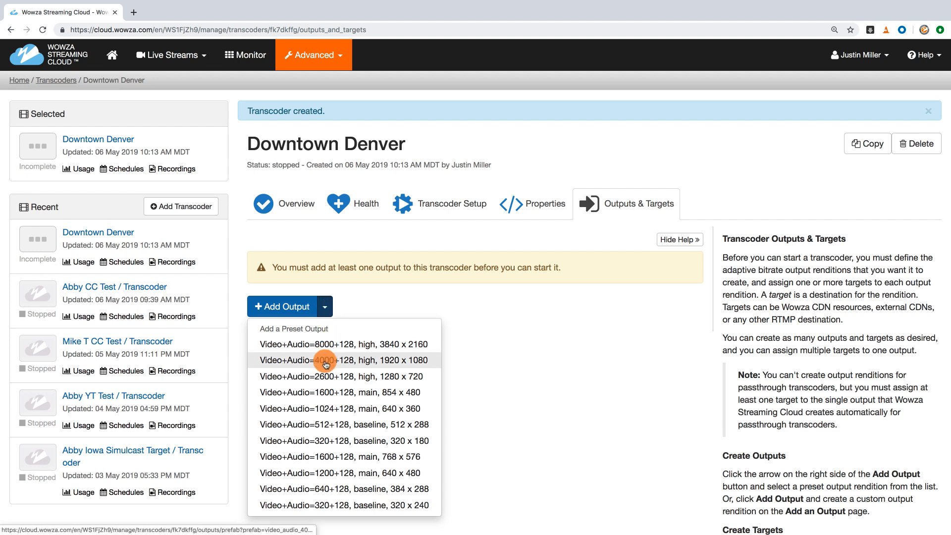
click(325, 360)
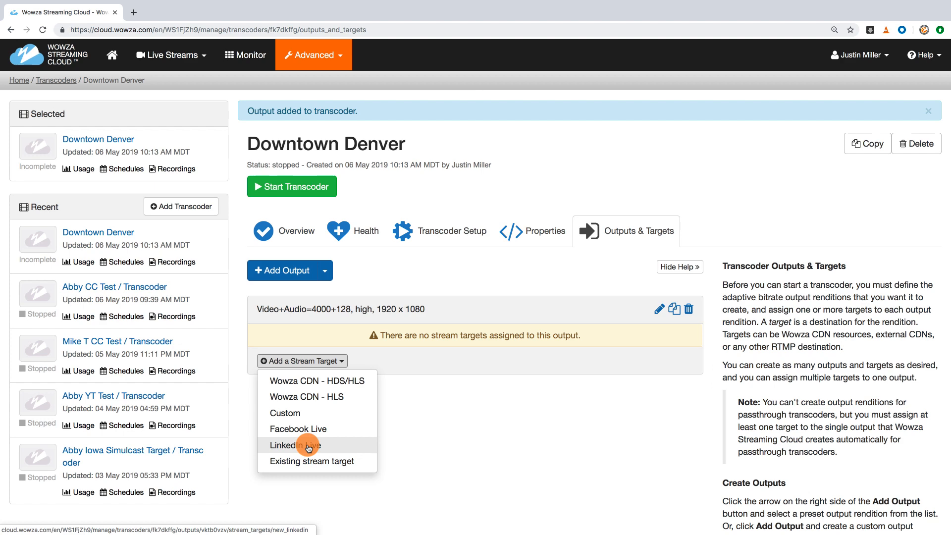
Begin a LinkedIn Live target on the 1080p output, streaming as a person
click(297, 445)
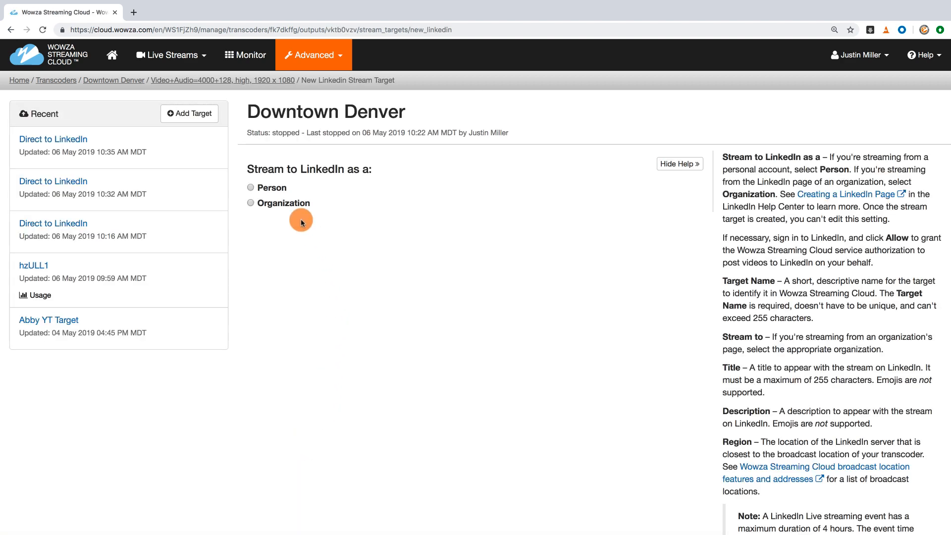
click(250, 187)
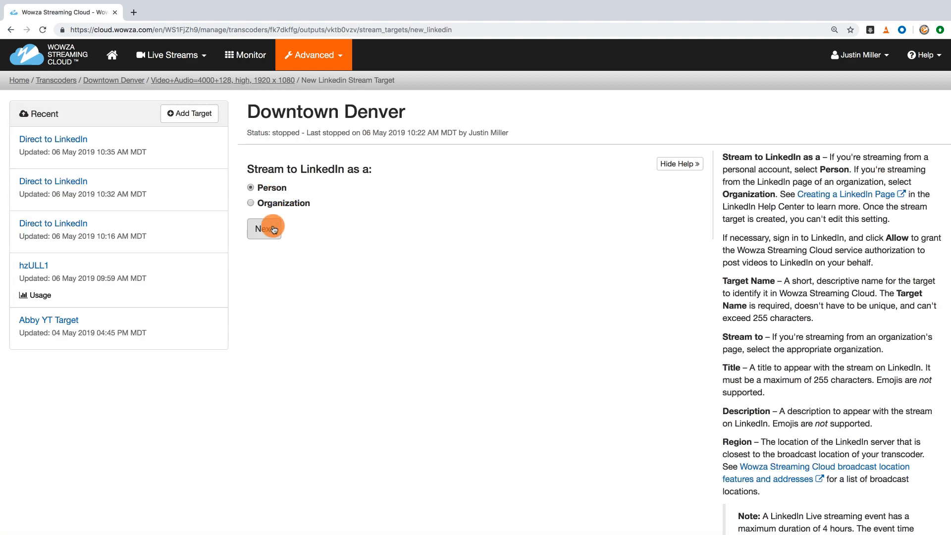
click(263, 228)
text(Direc)
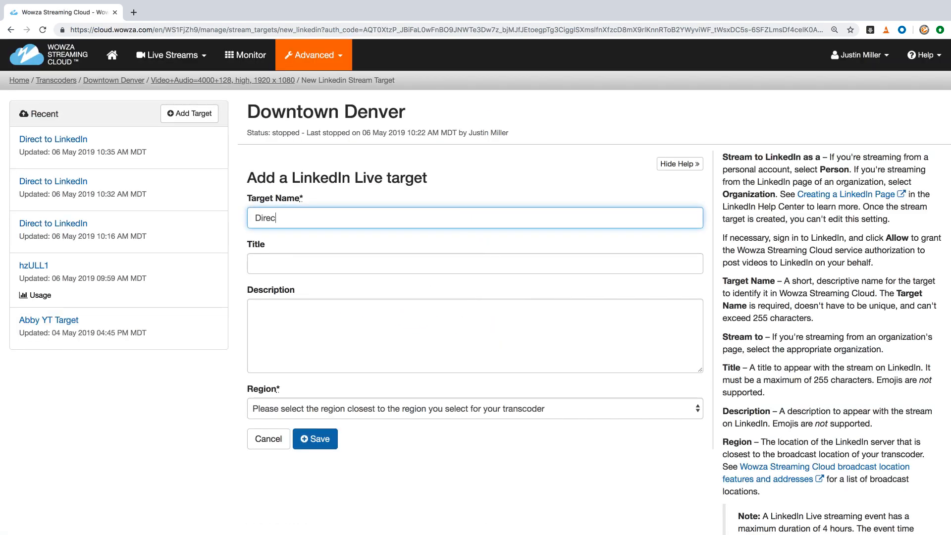
Fill in the post text ending 'you're never going to believe this!', set region West US, and save
text(What's happening downtown)
click(474, 336)
text(Y)
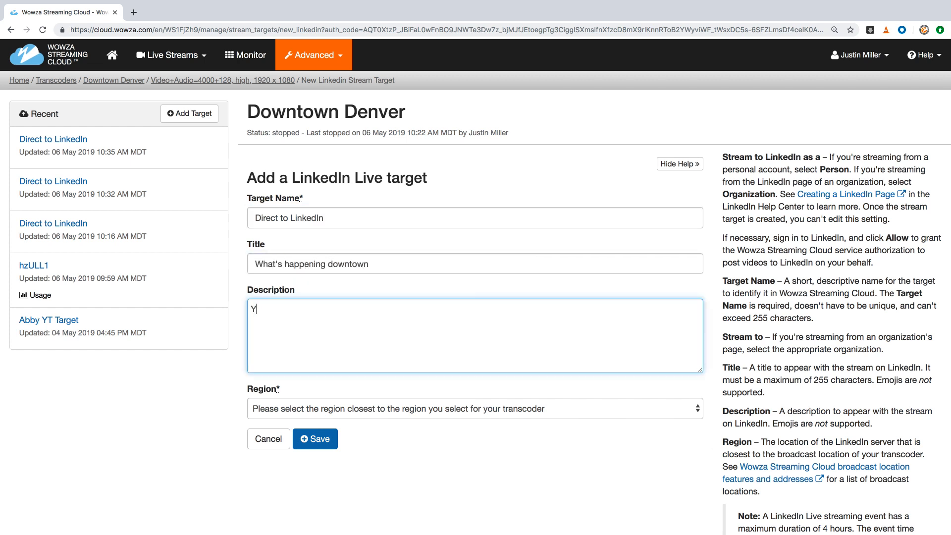
text(ou're never going to believe this)
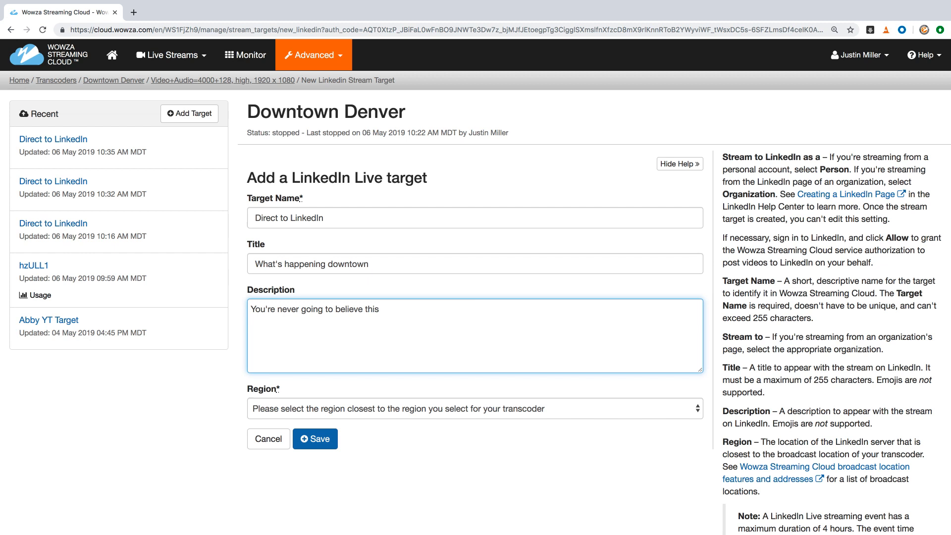
text(!)
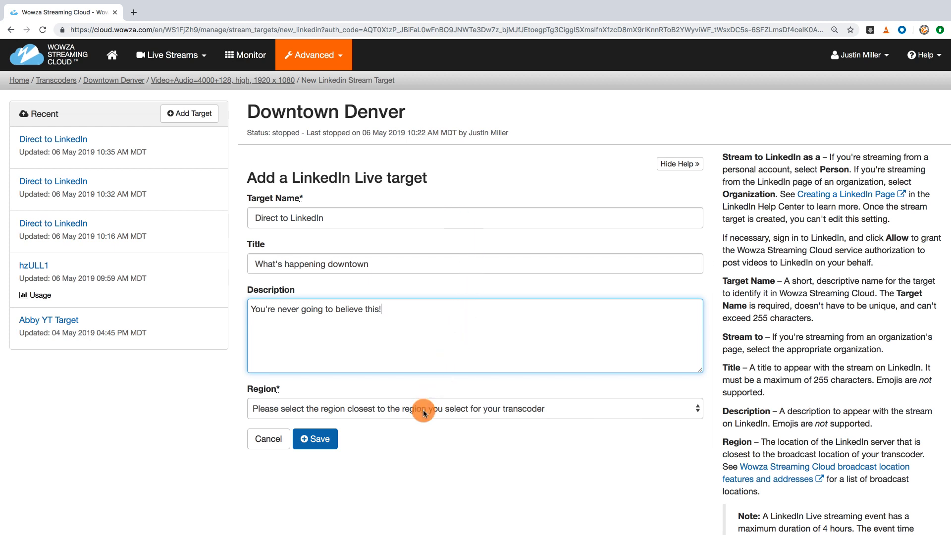
click(475, 408)
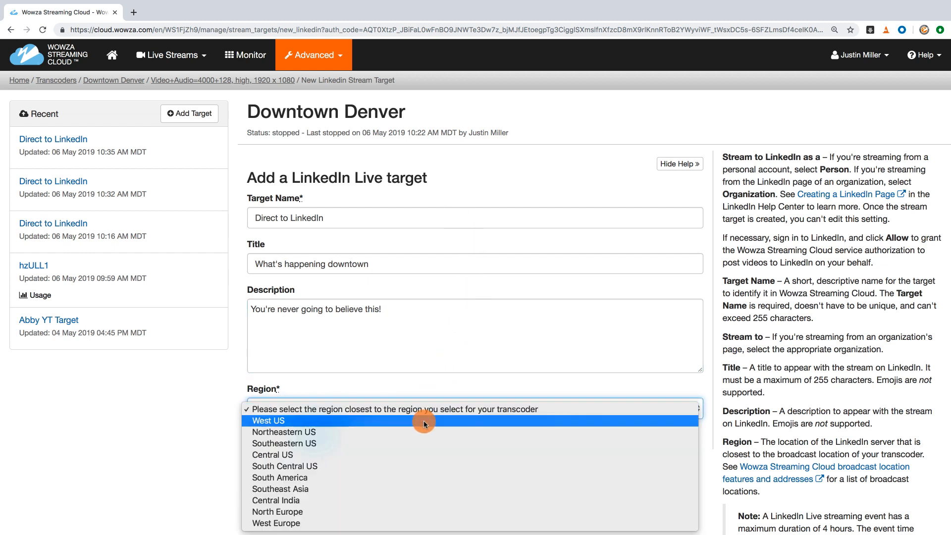
click(268, 420)
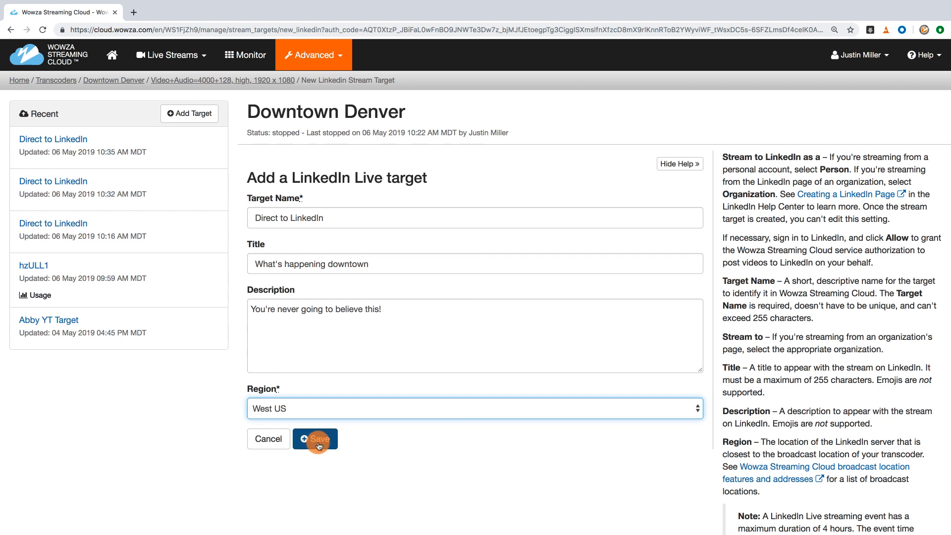
click(315, 439)
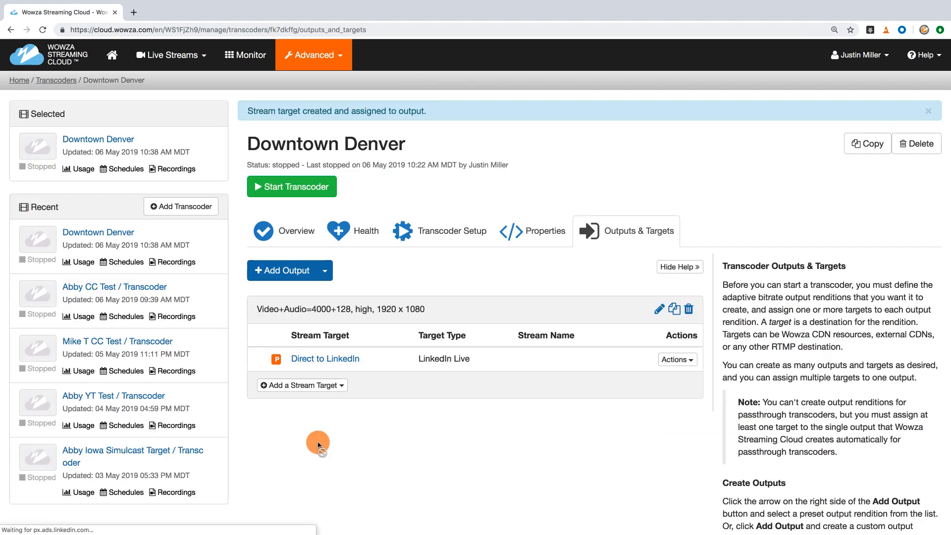
mouse_move(422, 374)
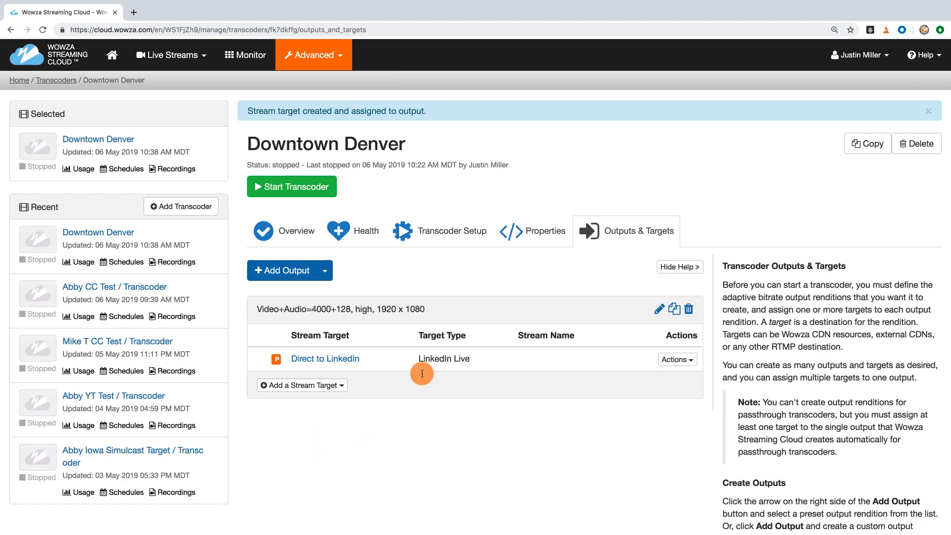
Review the Transcoder Setup source connection details, then request Start Transcoder
click(453, 231)
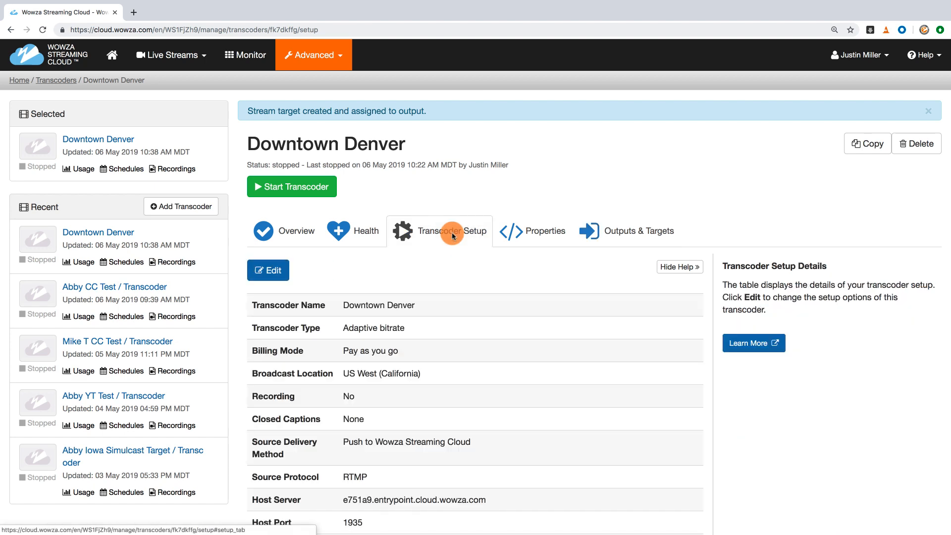
scroll(down, 3)
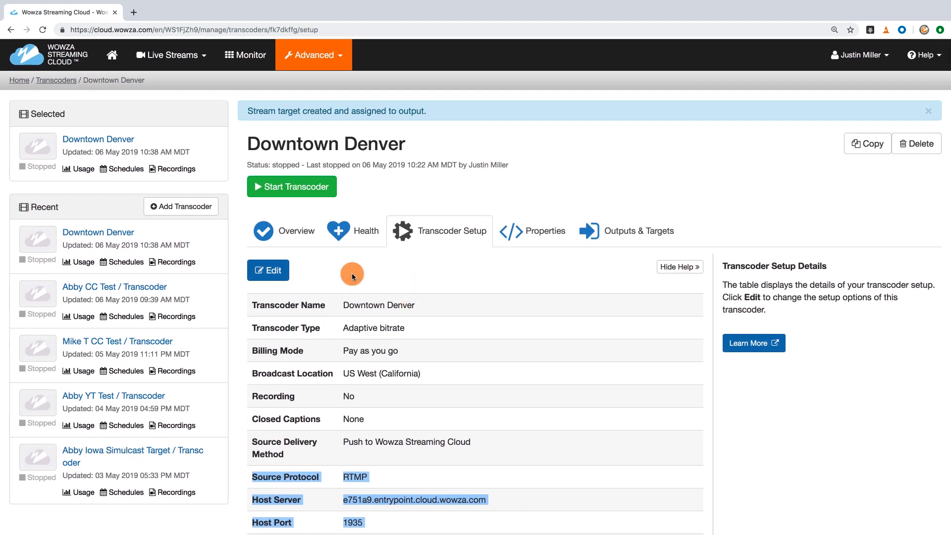
click(291, 186)
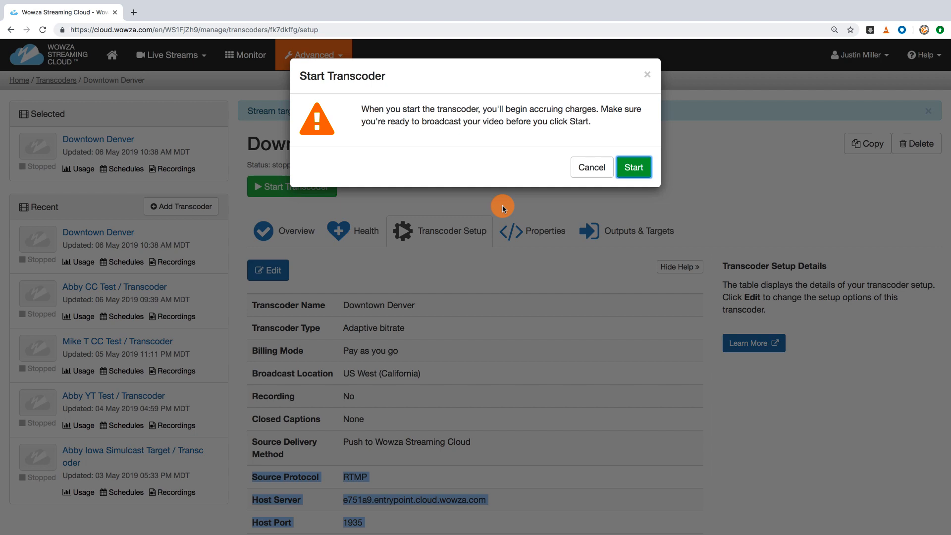
Confirm Start so the Downtown Denver stream goes live on LinkedIn
click(633, 167)
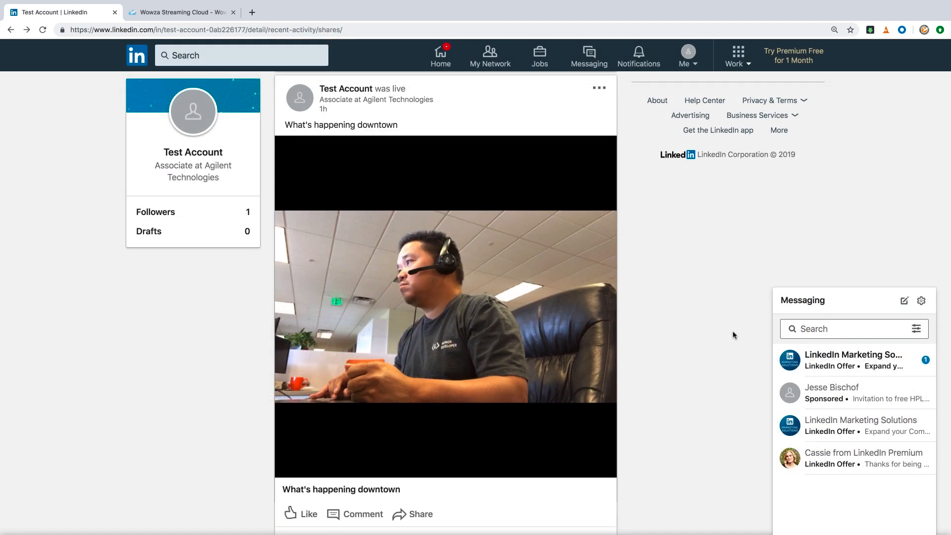
Return from the LinkedIn live post to the running transcoder's overview
click(180, 11)
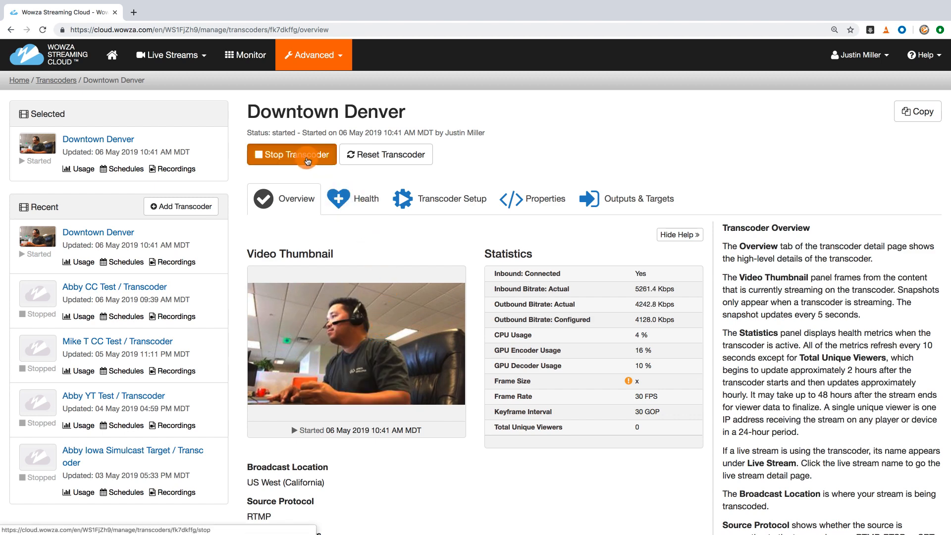
Stop the transcoder, confirming Stop, and show its Outputs & Targets
click(291, 155)
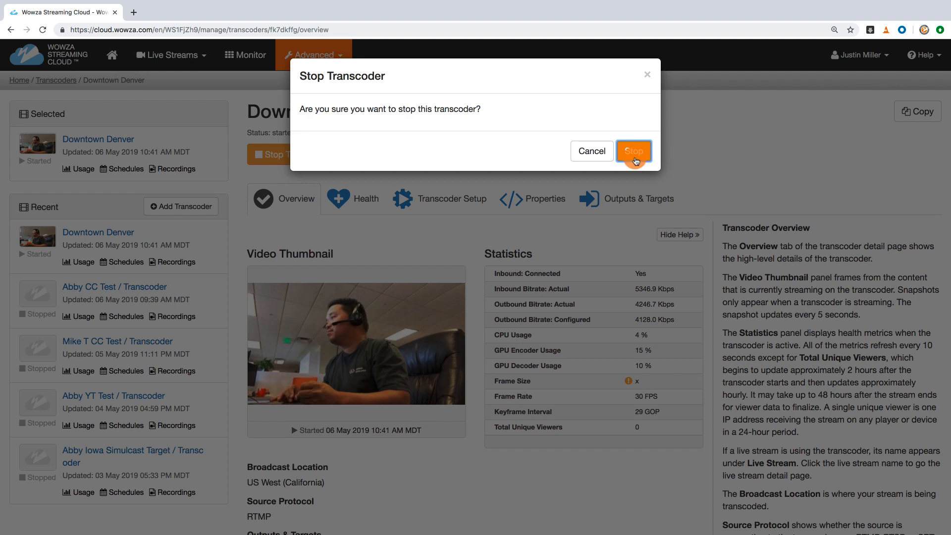
click(634, 151)
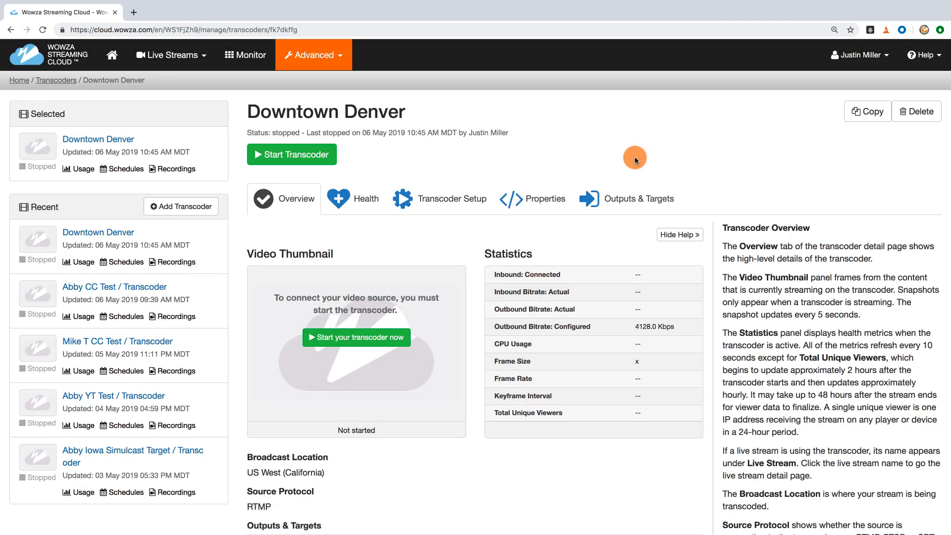
mouse_move(628, 179)
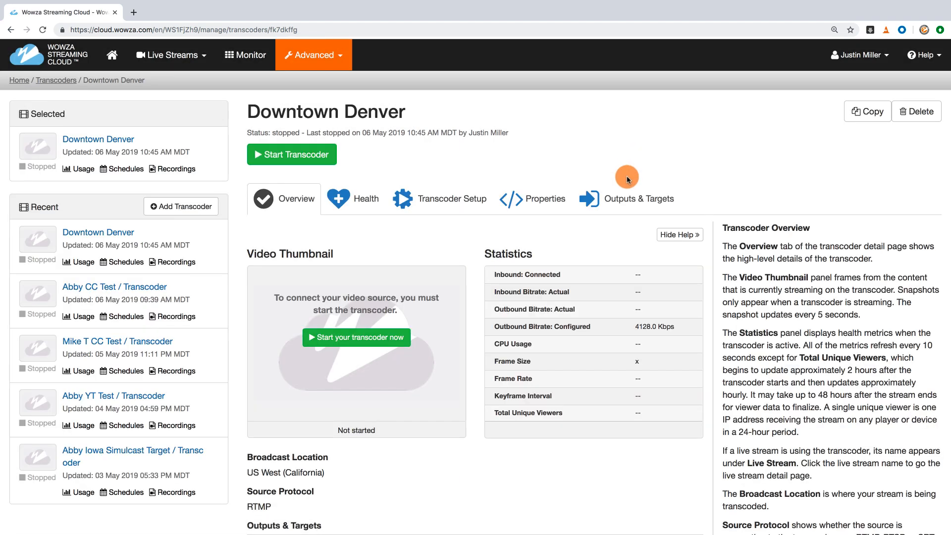
click(643, 199)
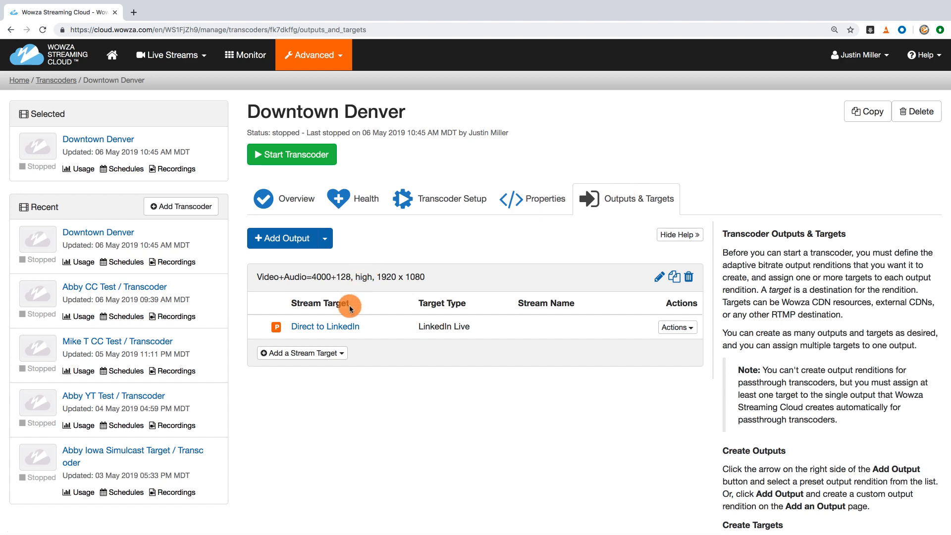
Edit Direct to LinkedIn: title 'What's happening downtown today', description adds 'Not again!', save, return to transcoder
click(325, 326)
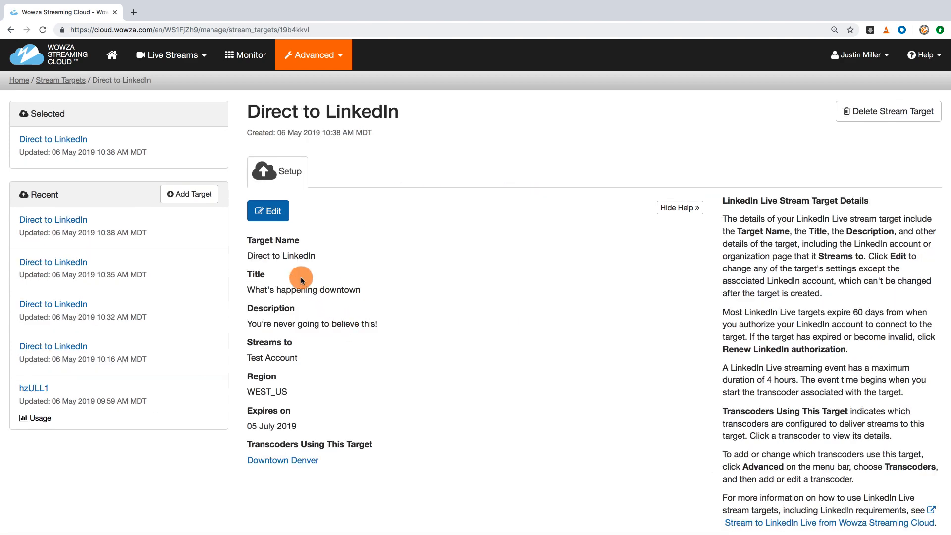
click(267, 210)
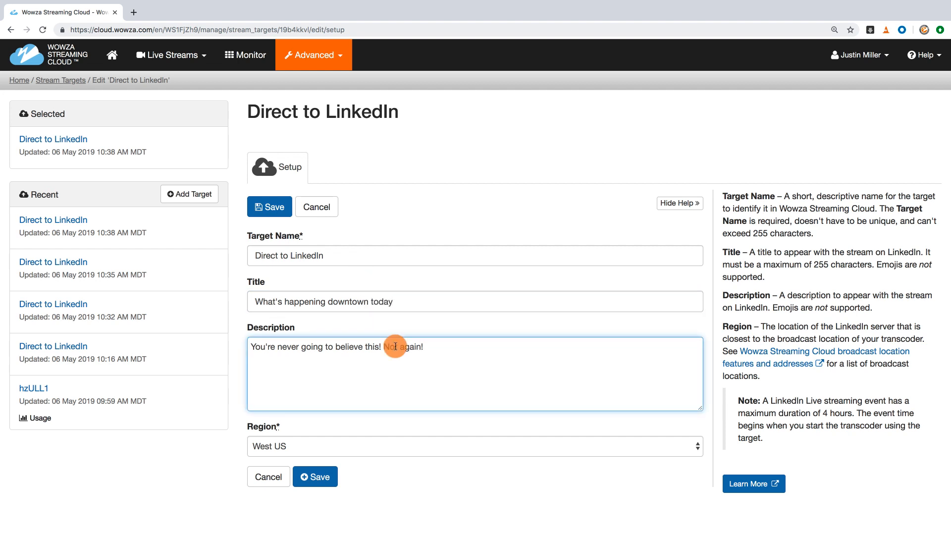
click(269, 206)
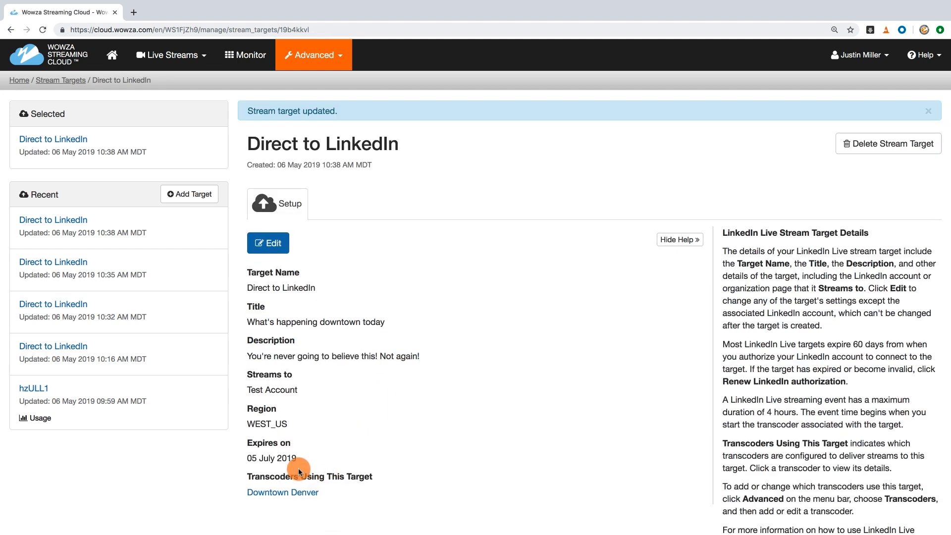
click(283, 492)
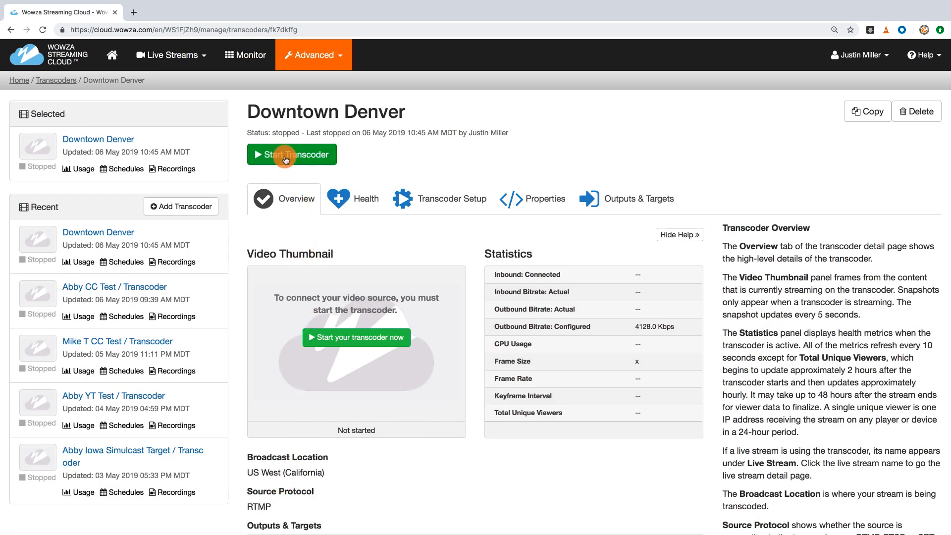
Restart the transcoder and view the live 'What's happening downtown today' post on LinkedIn
click(291, 155)
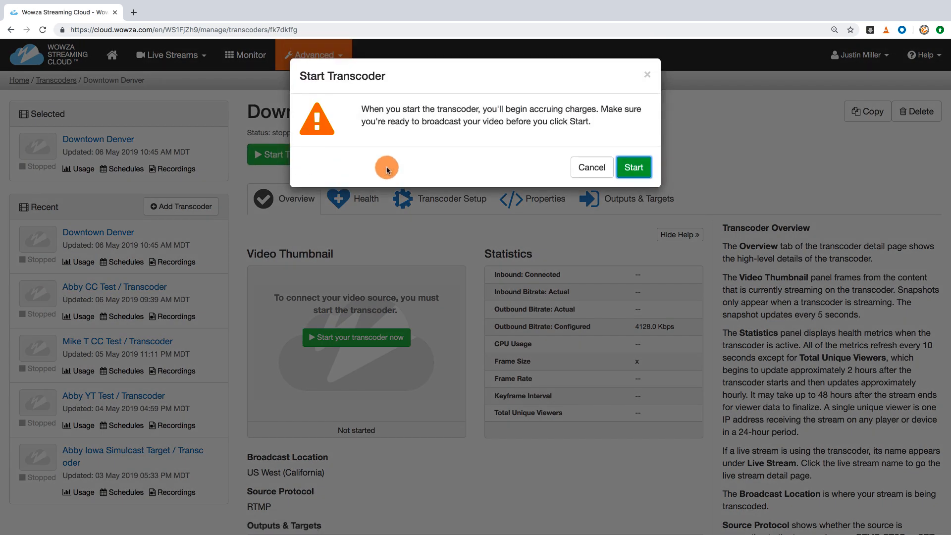
click(633, 167)
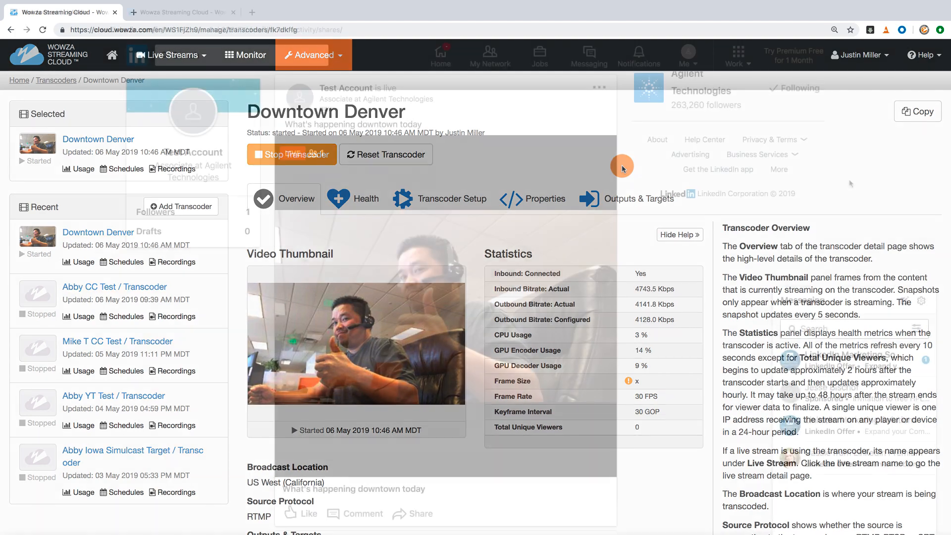
click(61, 12)
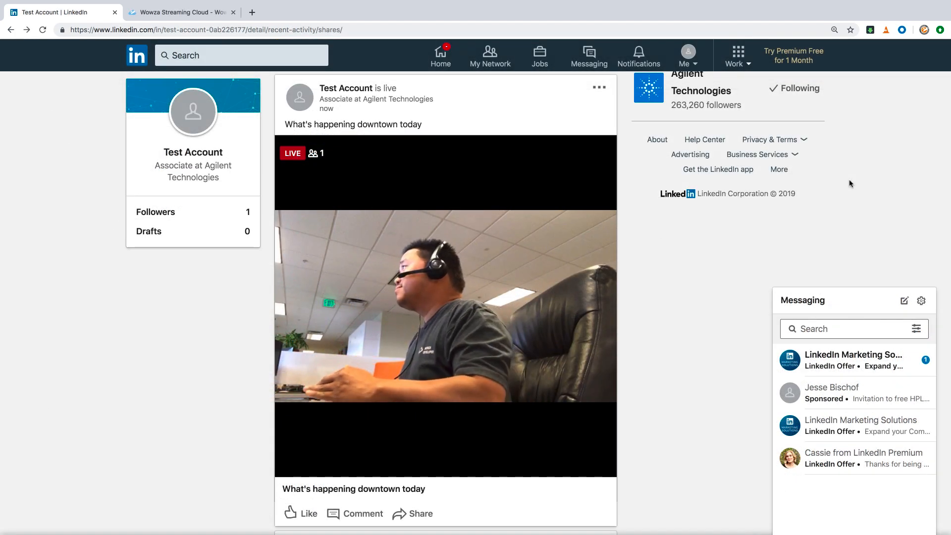